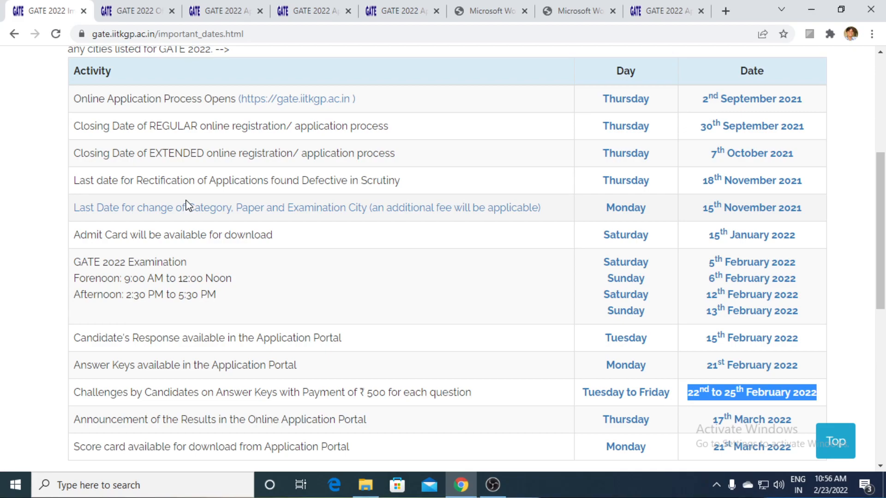
pyautogui.moveTo(704, 375)
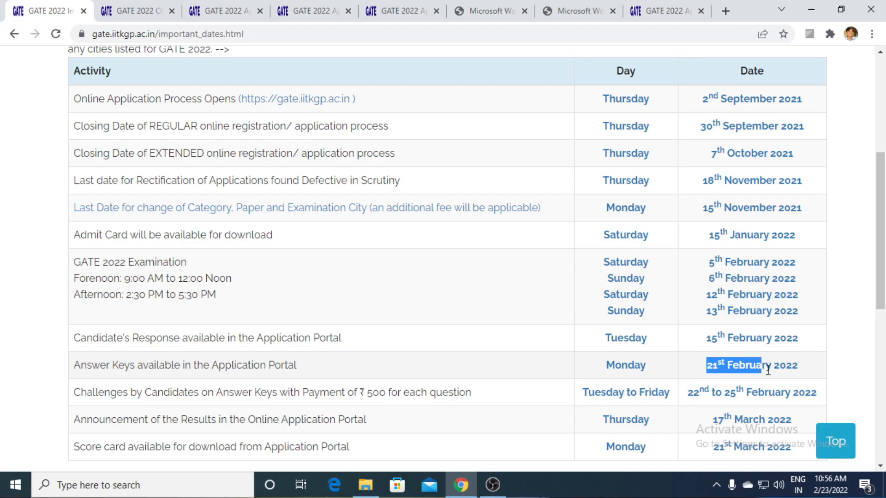
# - Highlight the answer key release date and the full answer-key challenge dates in the notice
pyautogui.moveTo(761, 365); pyautogui.dragTo(797, 366)
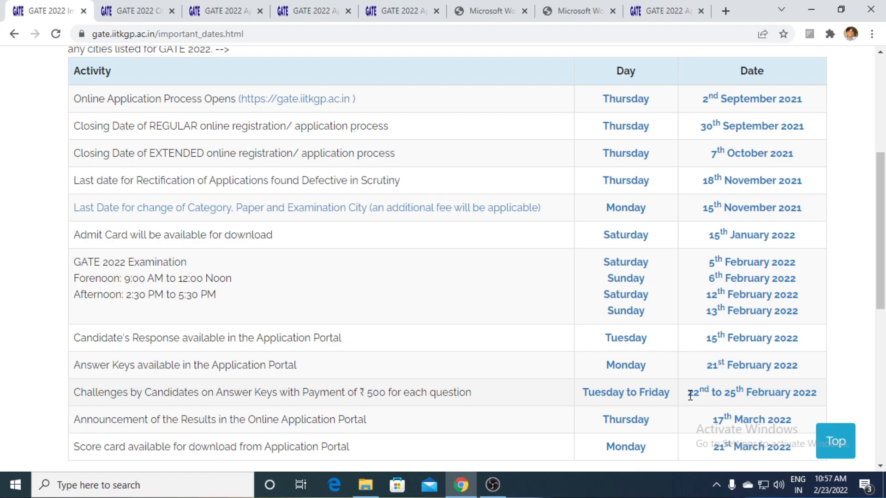
pyautogui.moveTo(686, 393); pyautogui.dragTo(757, 393)
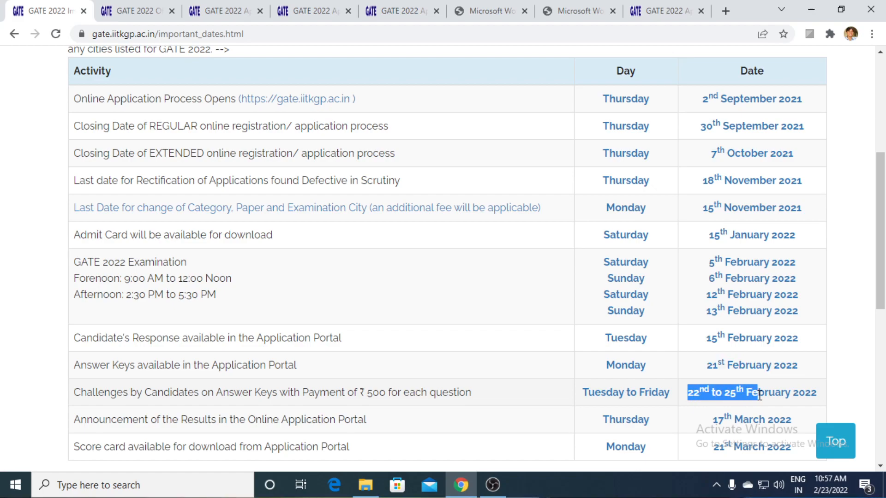
pyautogui.moveTo(756, 392); pyautogui.dragTo(816, 392)
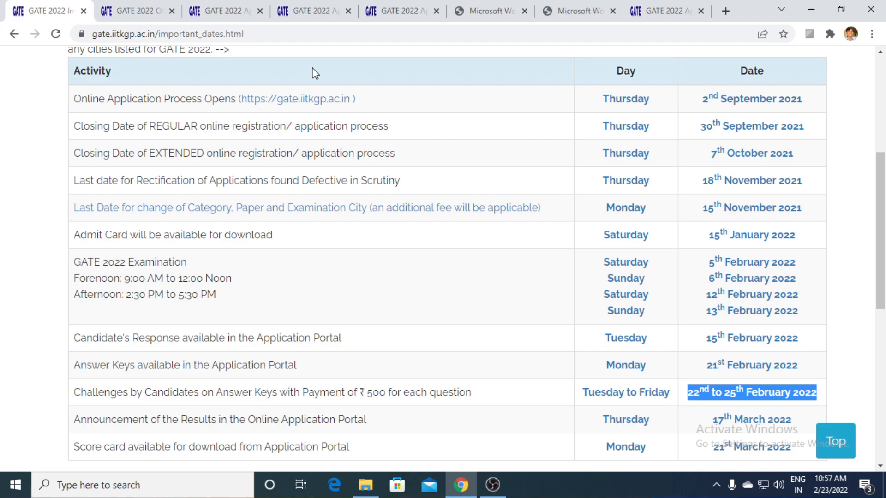
pyautogui.moveTo(315, 74)
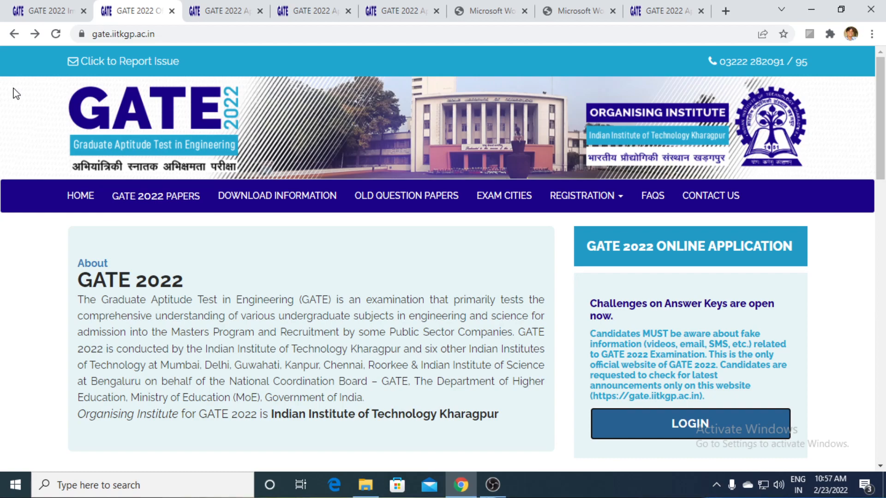
pyautogui.moveTo(141, 45)
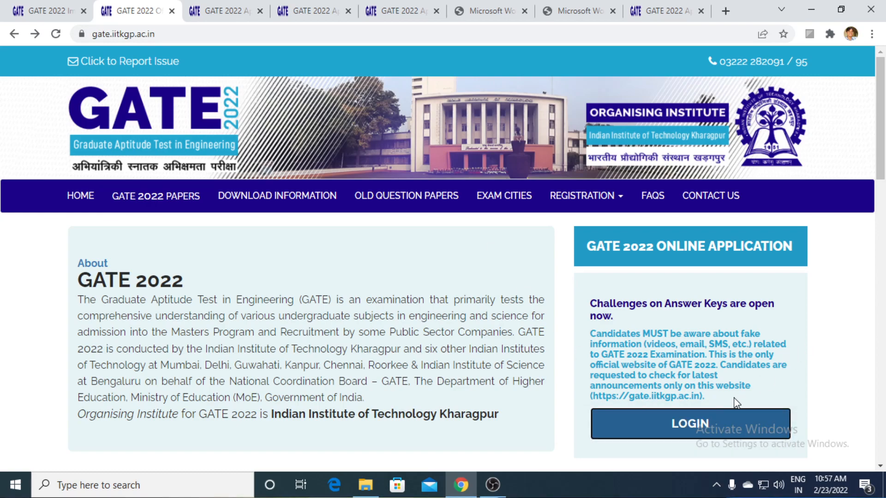
pyautogui.moveTo(688, 426)
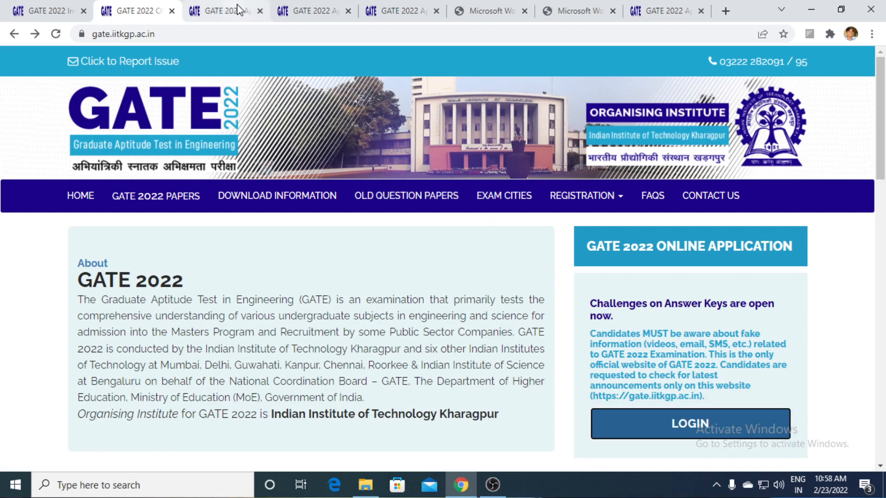
# - Switch to the portal page showing the challenge declaration and Contest Answer Key option
pyautogui.click(221, 10)
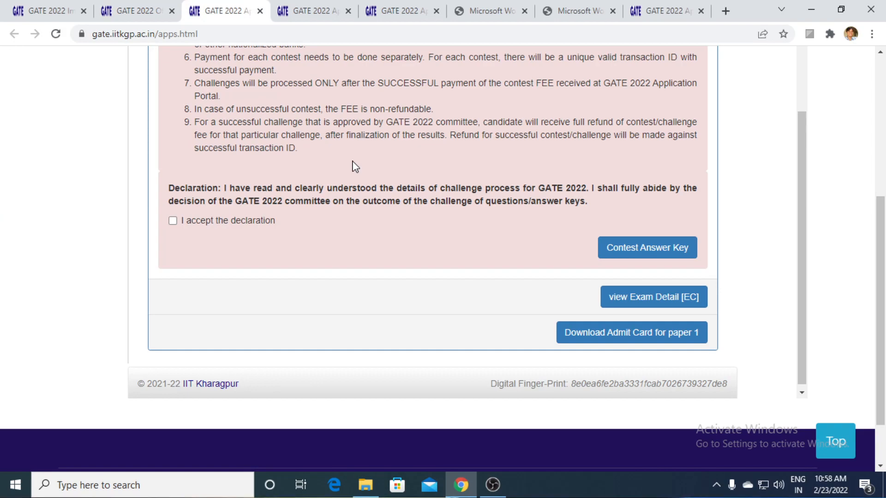
pyautogui.moveTo(432, 290)
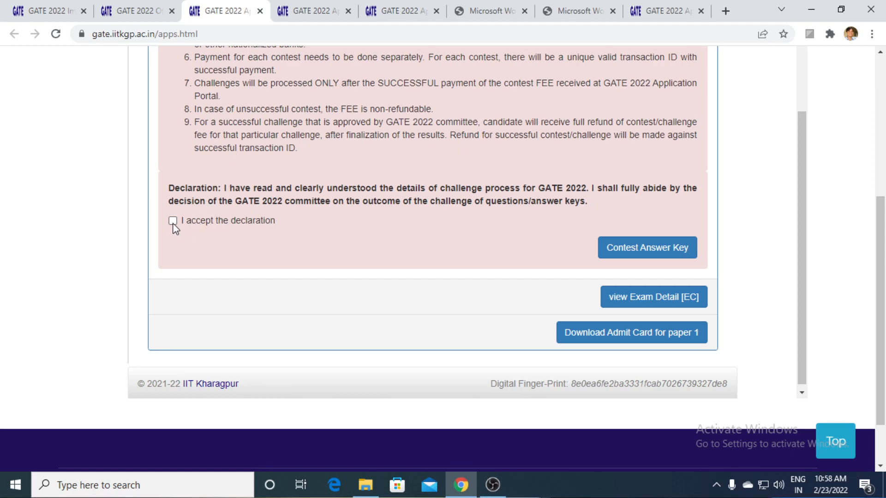
pyautogui.moveTo(251, 226)
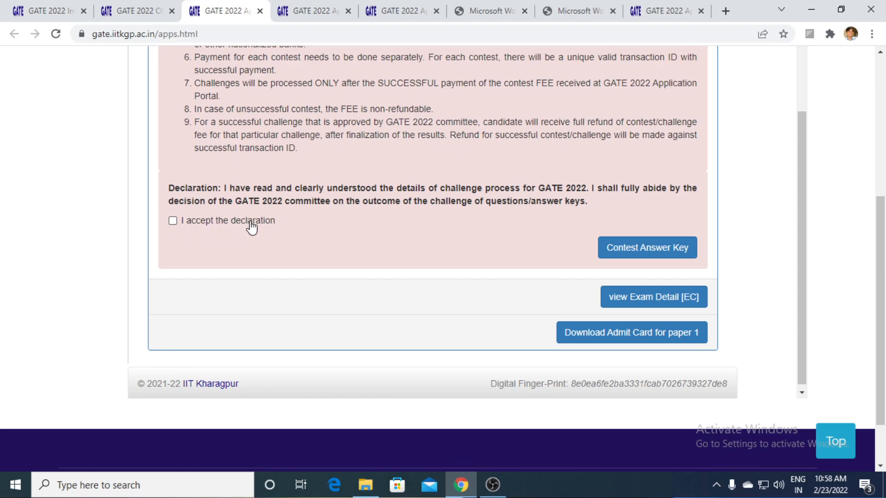
pyautogui.moveTo(629, 257)
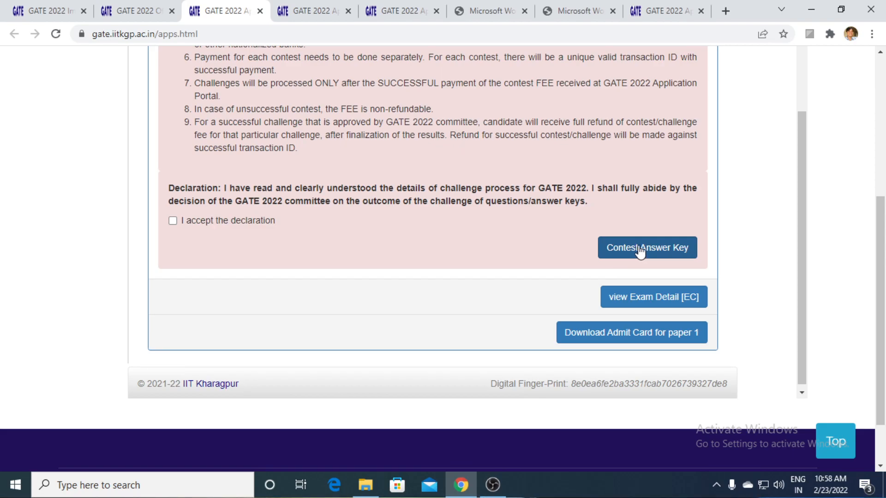
pyautogui.moveTo(529, 217)
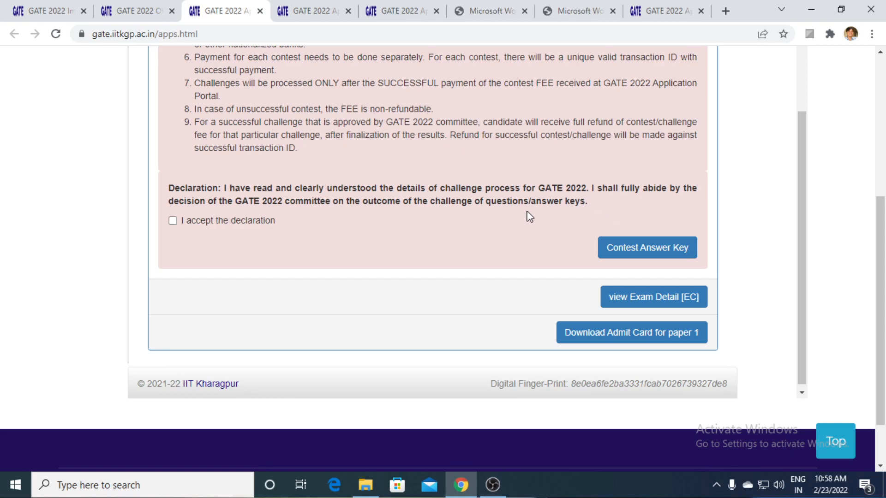
pyautogui.moveTo(646, 247)
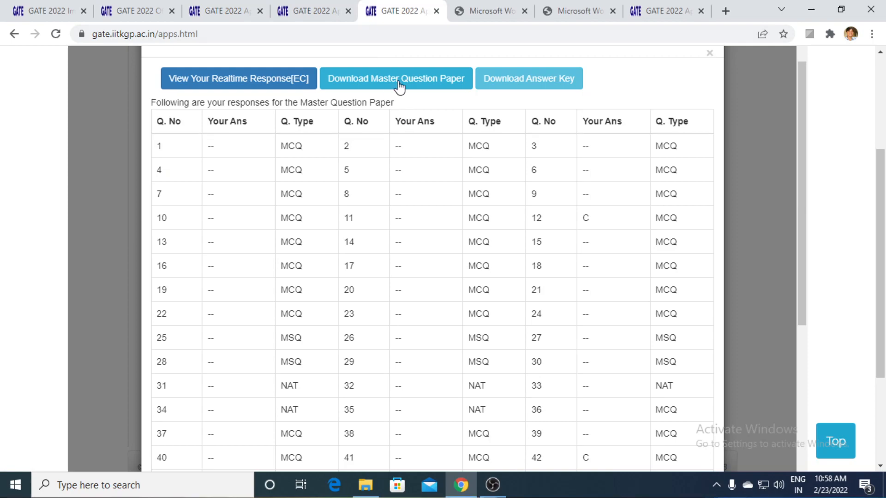
# - Download the master question paper PDF from the responses page
pyautogui.click(396, 79)
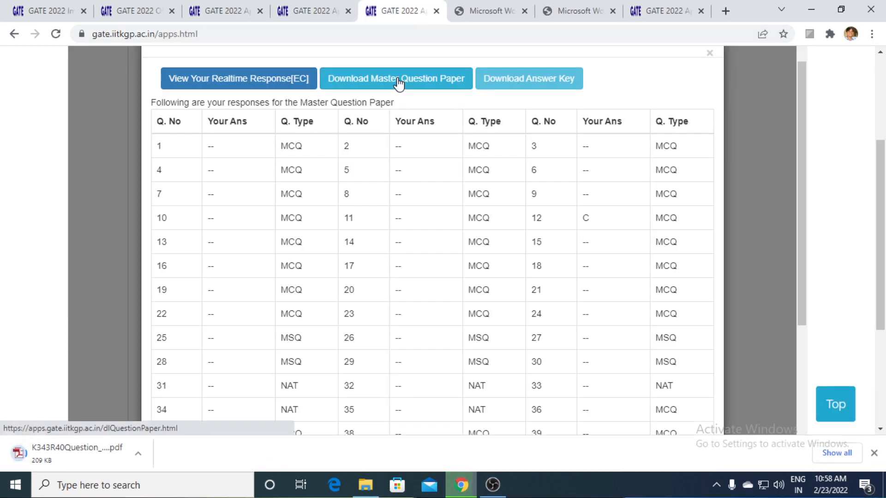
pyautogui.click(395, 78)
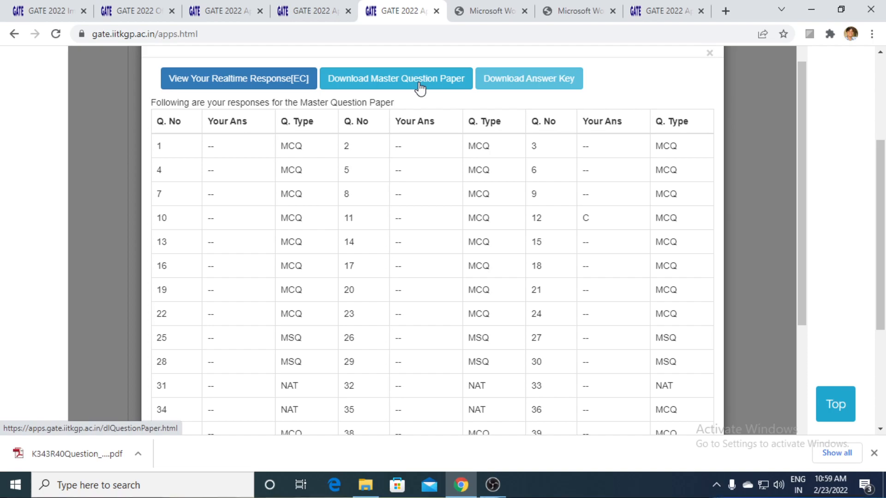
pyautogui.click(395, 78)
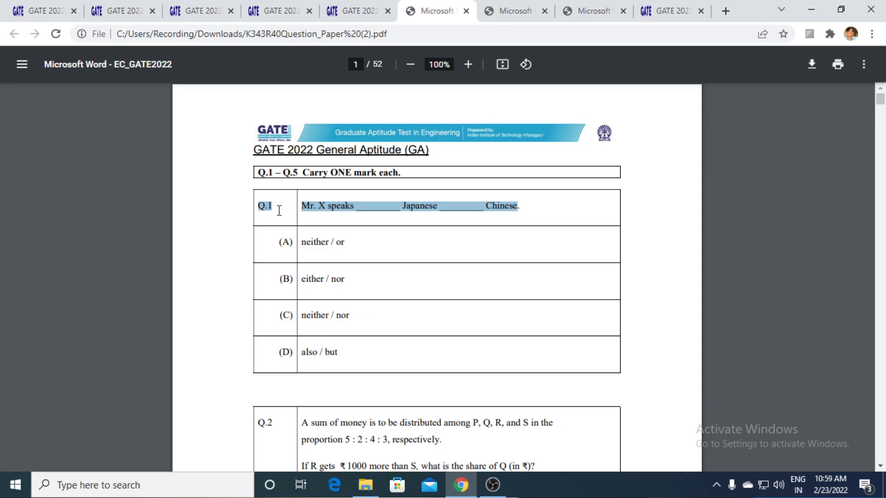
pyautogui.moveTo(479, 13)
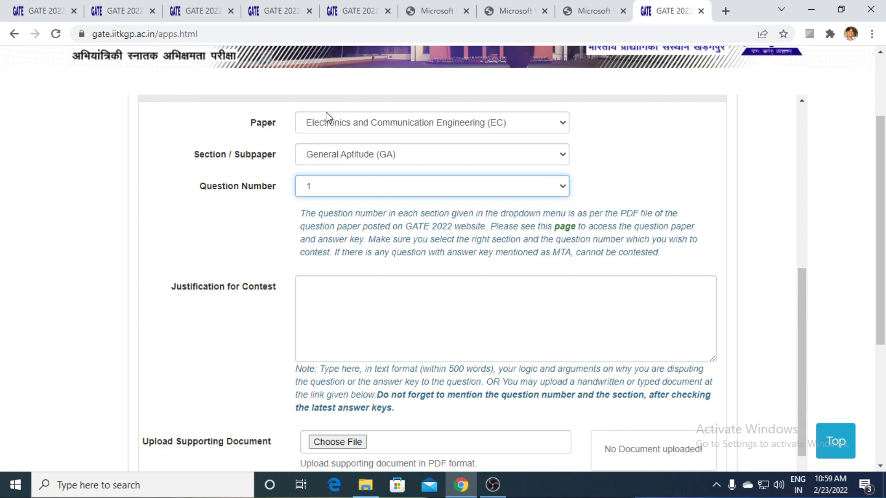
# - Review the Section/Subpaper choices, then reveal the empty Justification box, Choose File and Add button
pyautogui.click(431, 154)
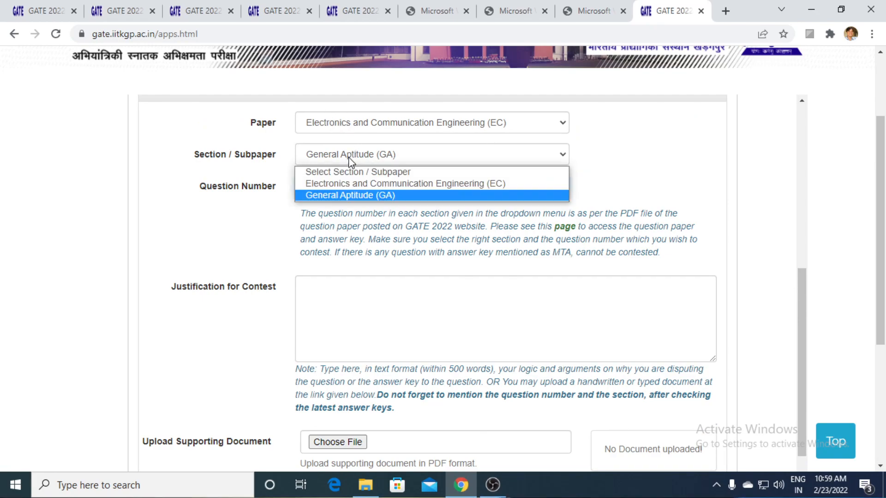
pyautogui.moveTo(348, 171)
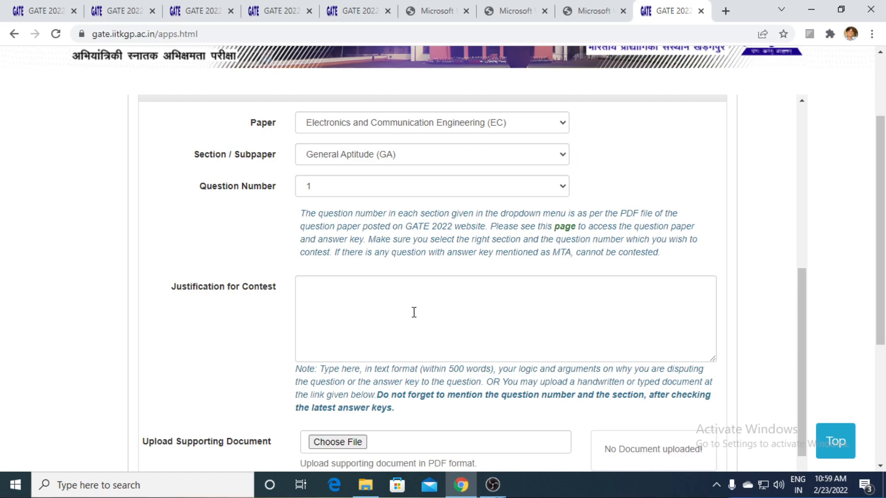
pyautogui.scroll(-3)
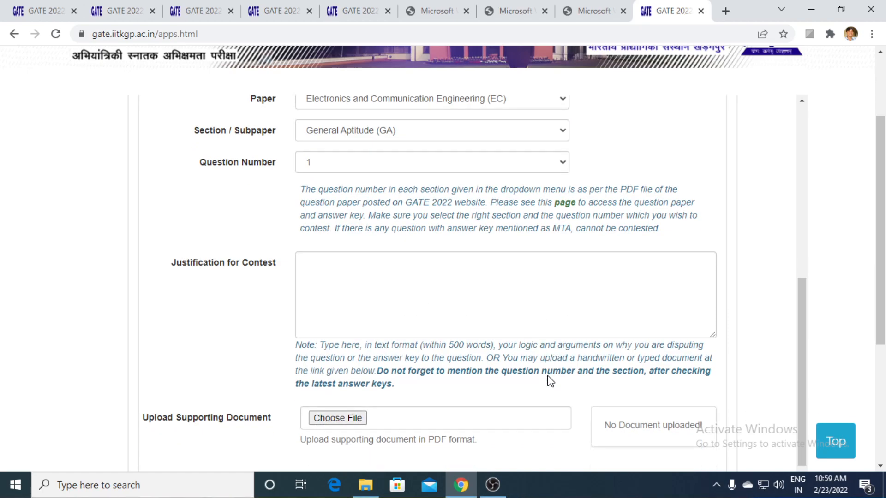
pyautogui.scroll(-3)
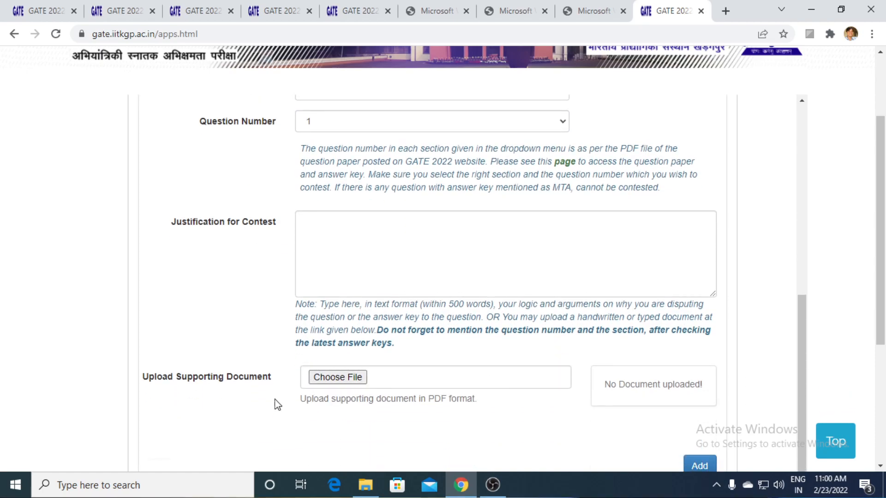
pyautogui.moveTo(236, 411)
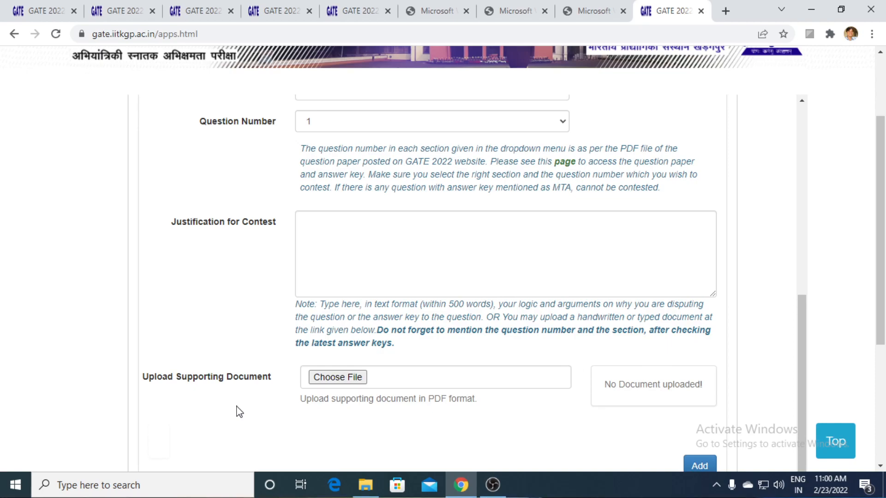
pyautogui.scroll(-3)
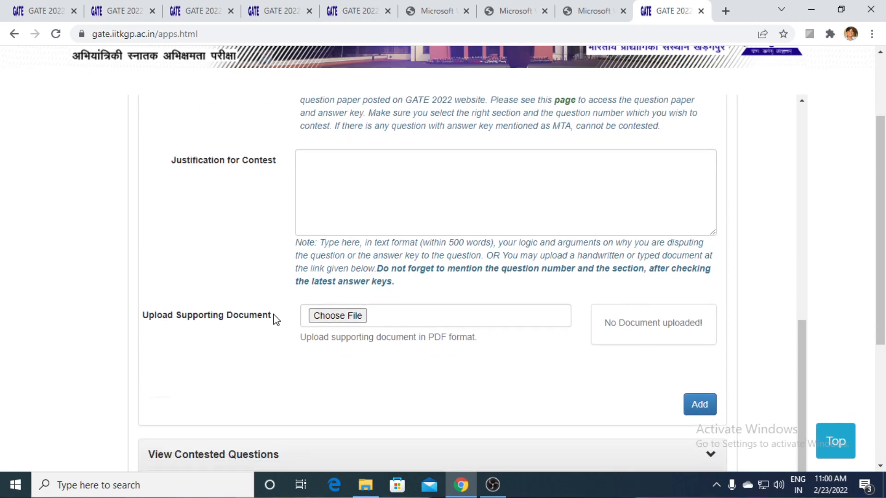